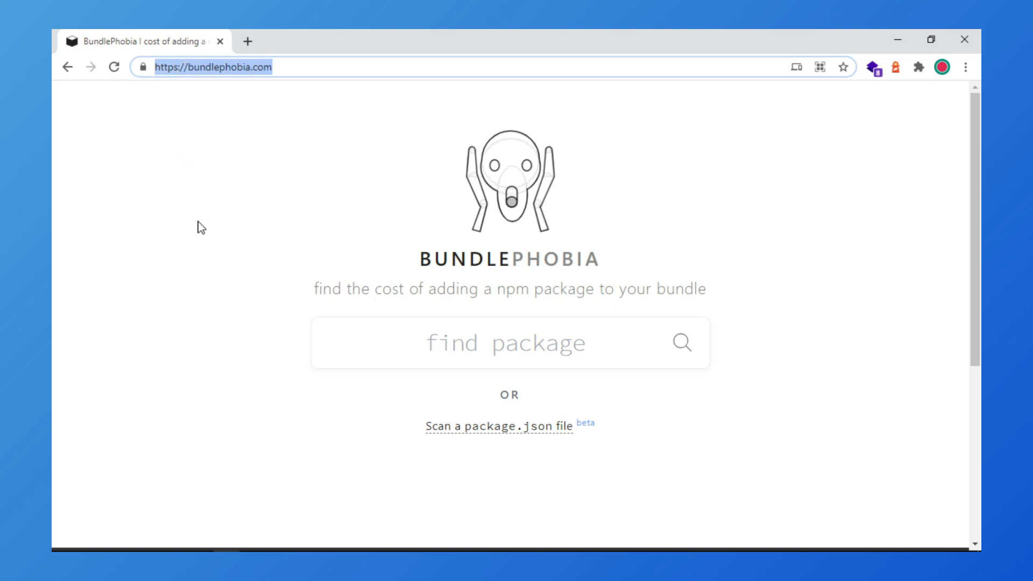
pyautogui.moveTo(202, 293)
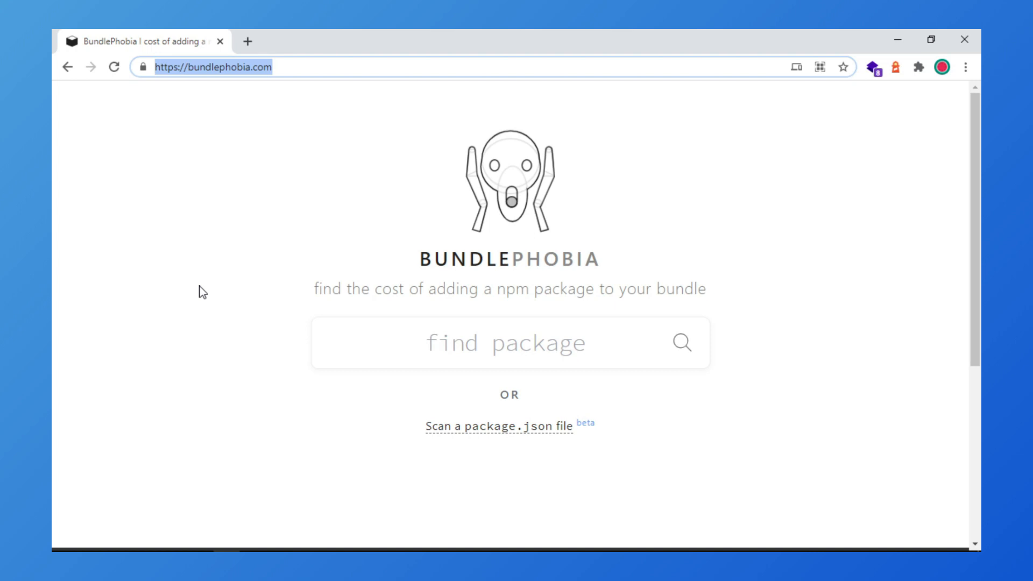
# Search BundlePhobia for 'moment' to load its results (288.4 kB minified, 71.2 kB gzipped).
pyautogui.scroll(-3)
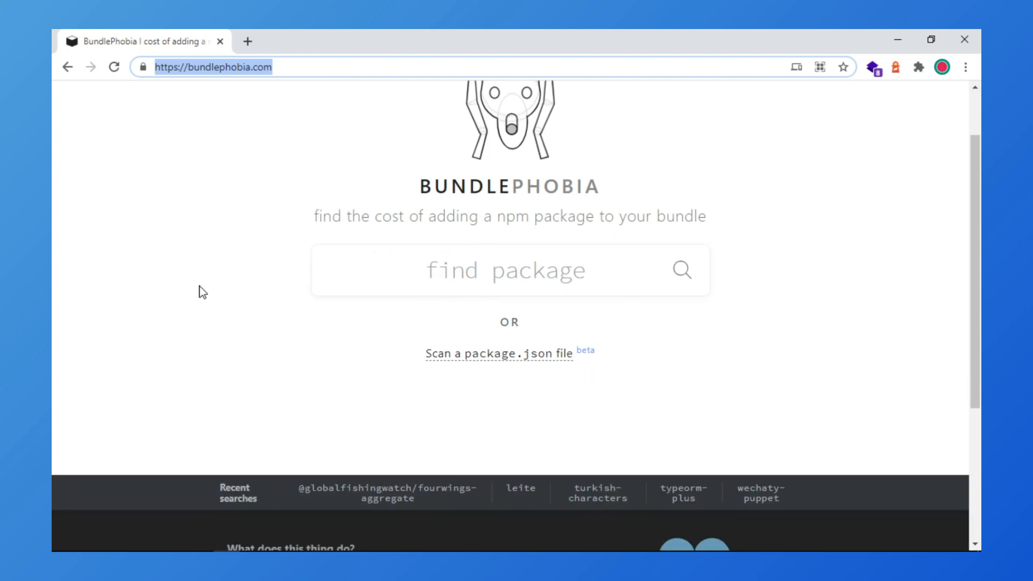
pyautogui.scroll(3)
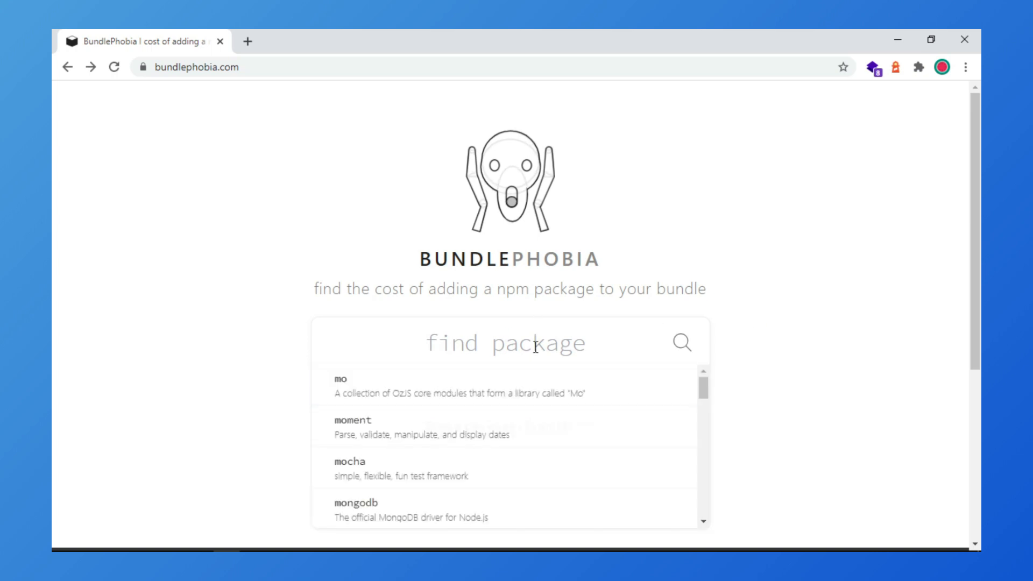
pyautogui.write('moment@2.29.1')
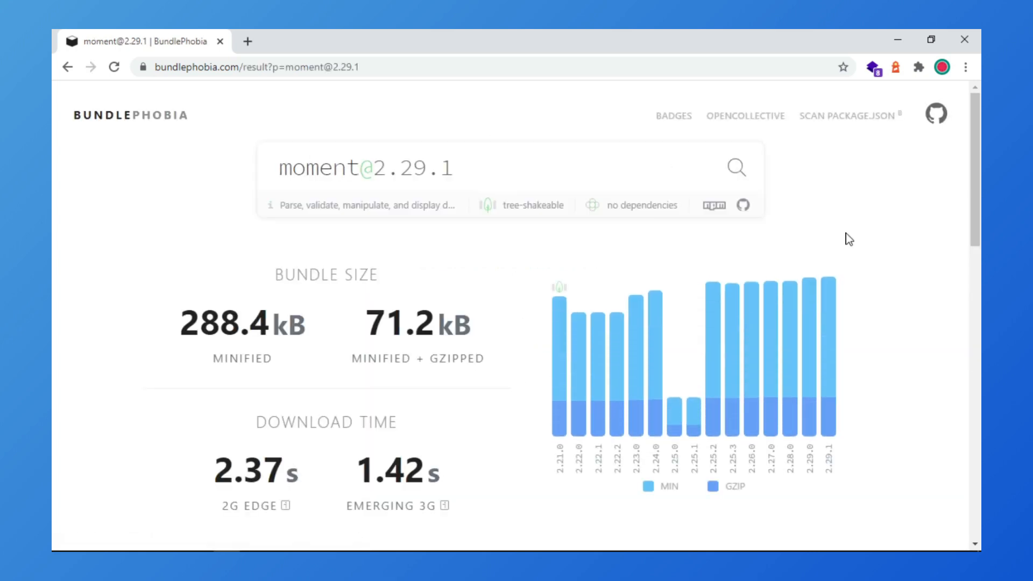
# Scroll through moment's composition and similar packages (luxon, dayjs, date-fns) toward the date-fns card.
pyautogui.scroll(-3)
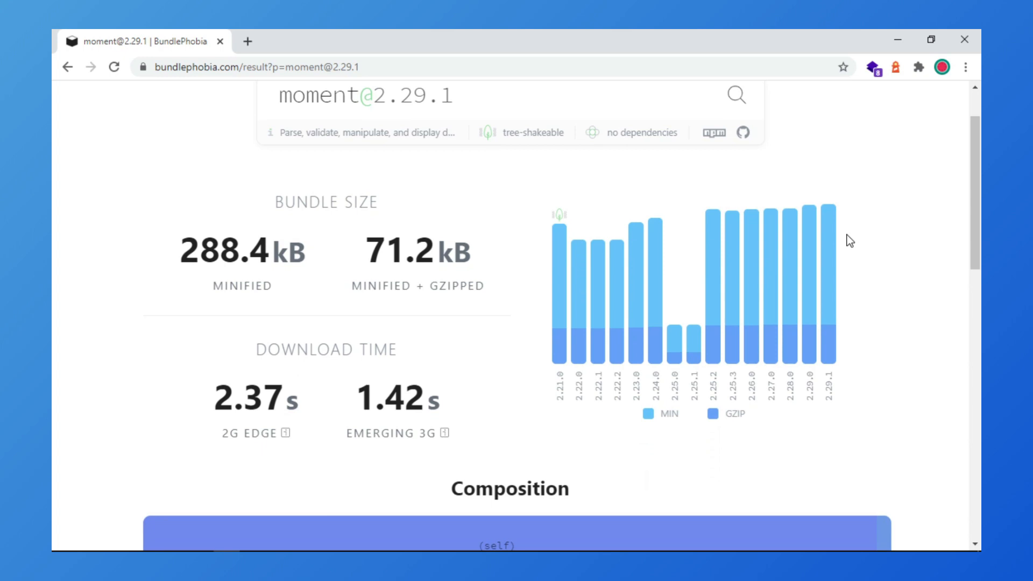
pyautogui.moveTo(242, 270)
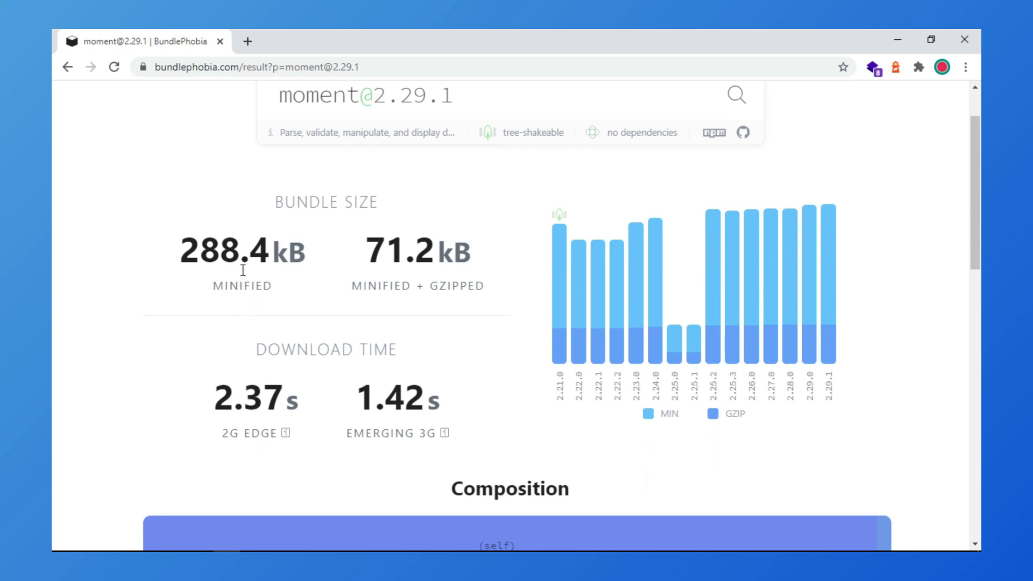
pyautogui.moveTo(234, 282)
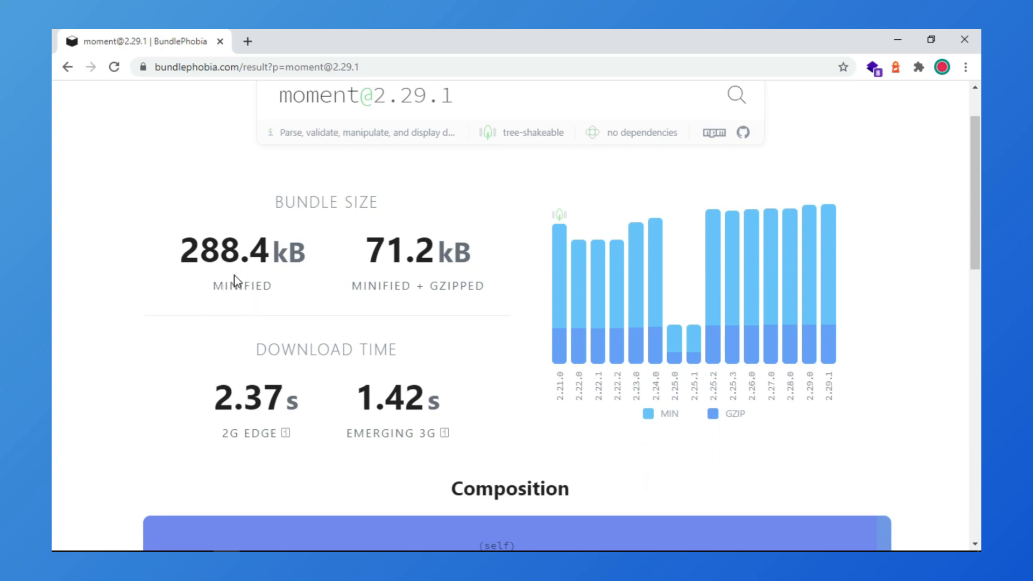
pyautogui.scroll(-3)
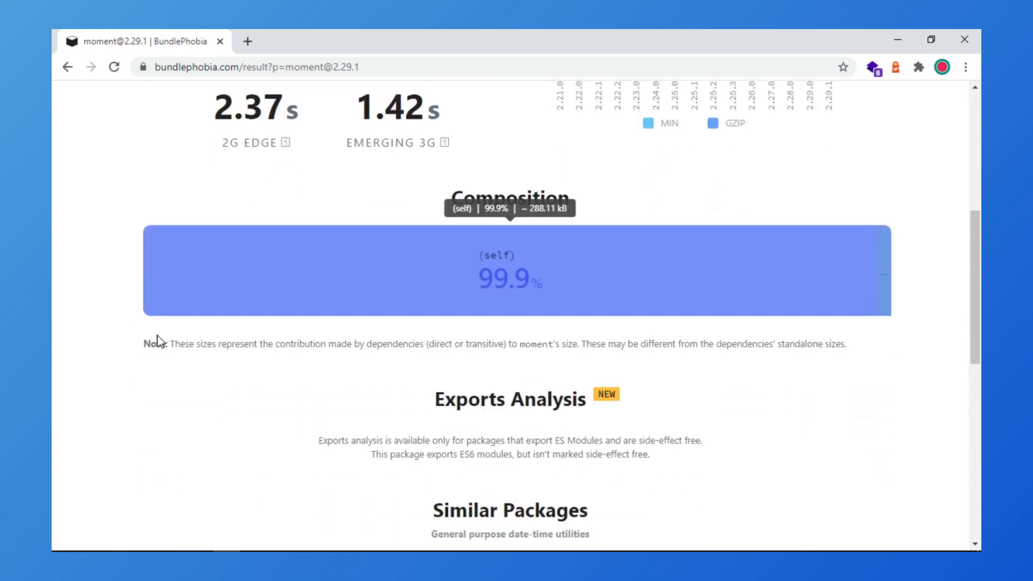
pyautogui.scroll(-3)
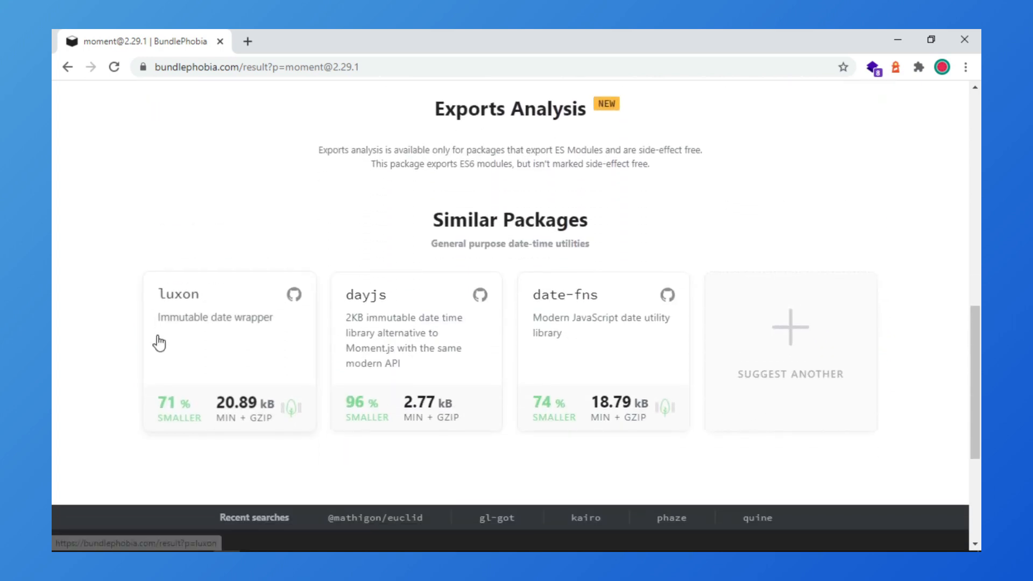
pyautogui.moveTo(615, 316)
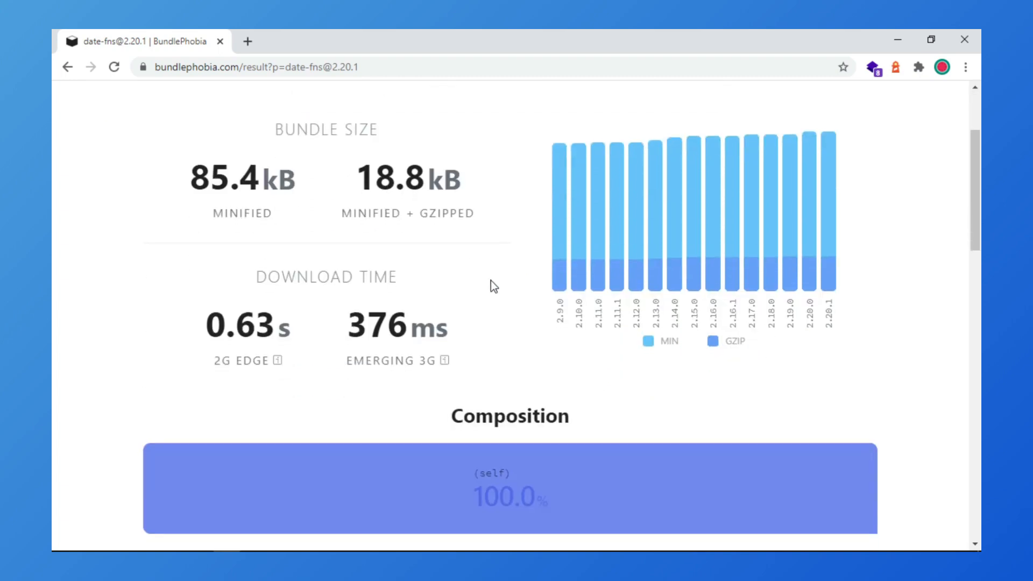
# Review the date-fns results, then load a package.json listing imagemin, imagemin-mozjpeg, imagemin-pngquant, imagemin-webp and sharp.
pyautogui.scroll(3)
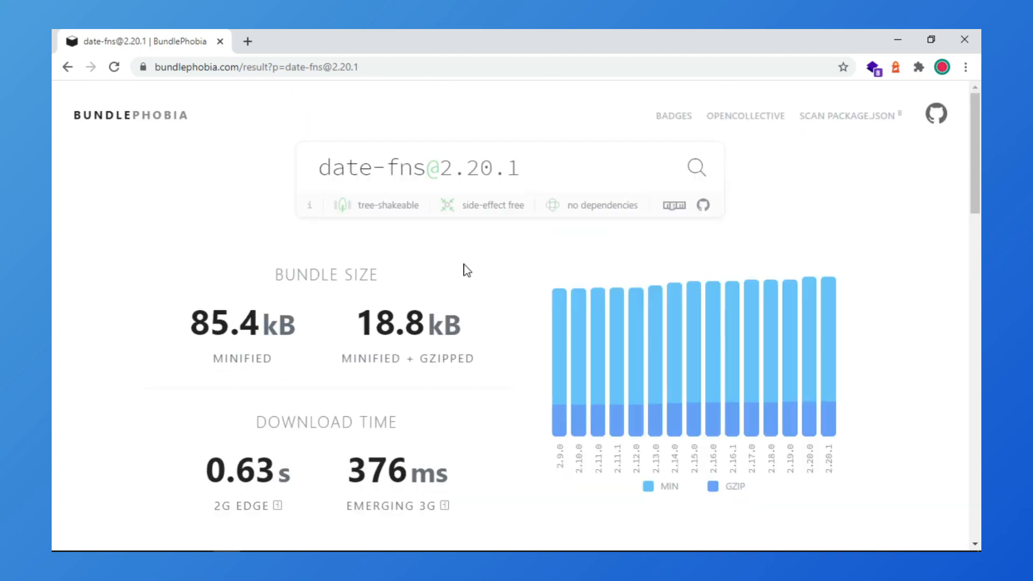
pyautogui.scroll(-3)
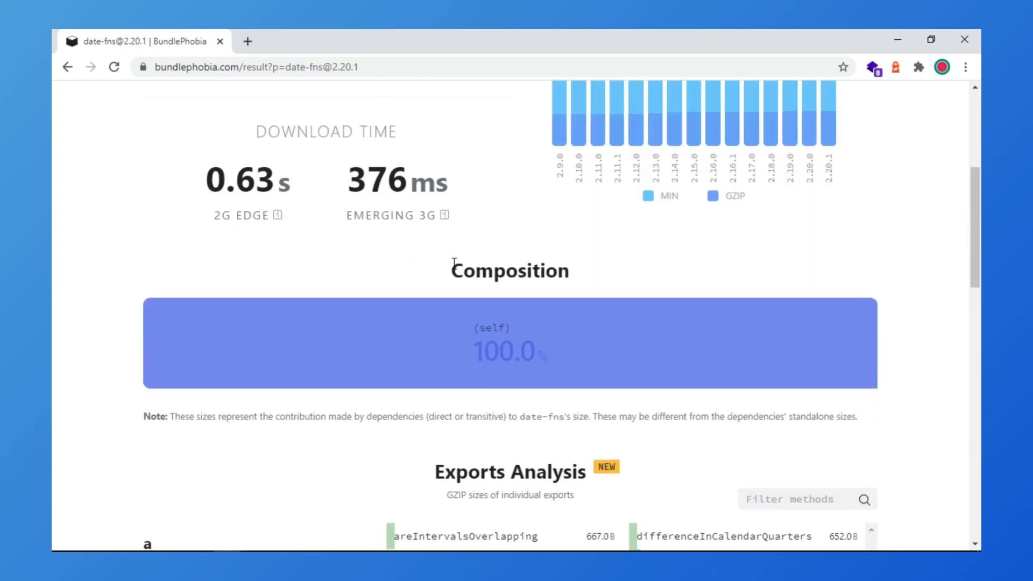
pyautogui.scroll(-3)
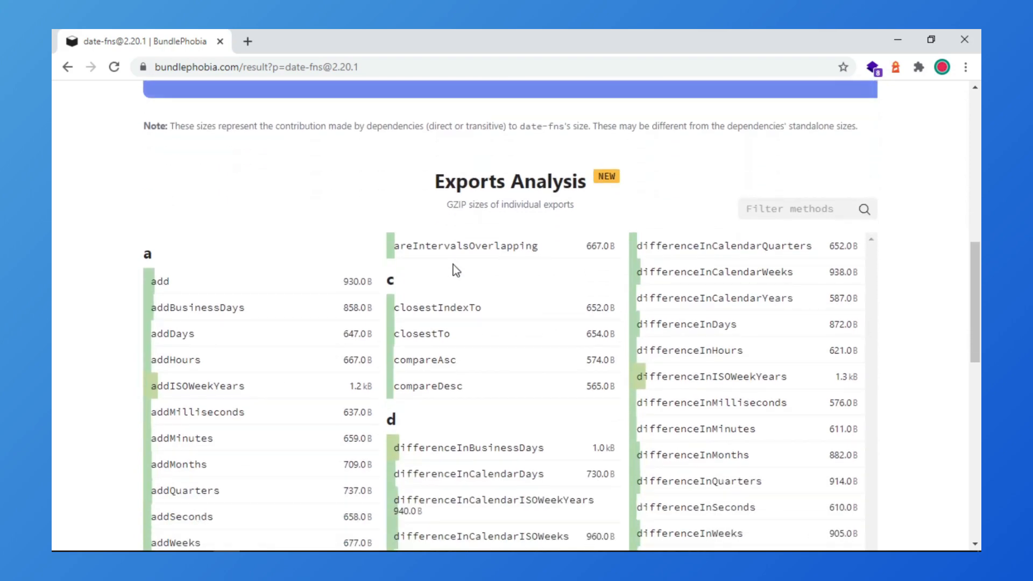
pyautogui.scroll(-3)
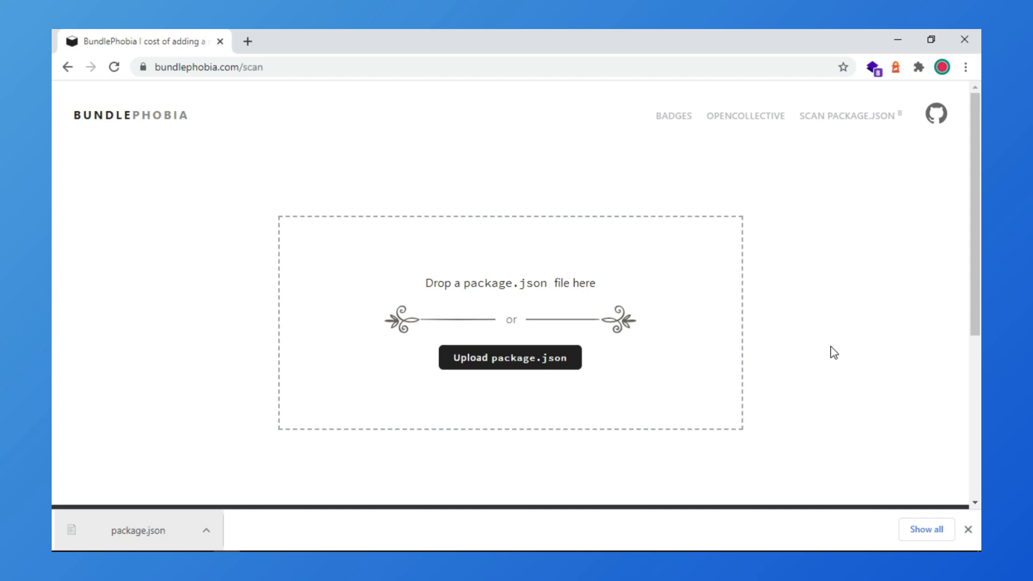
pyautogui.moveTo(828, 367)
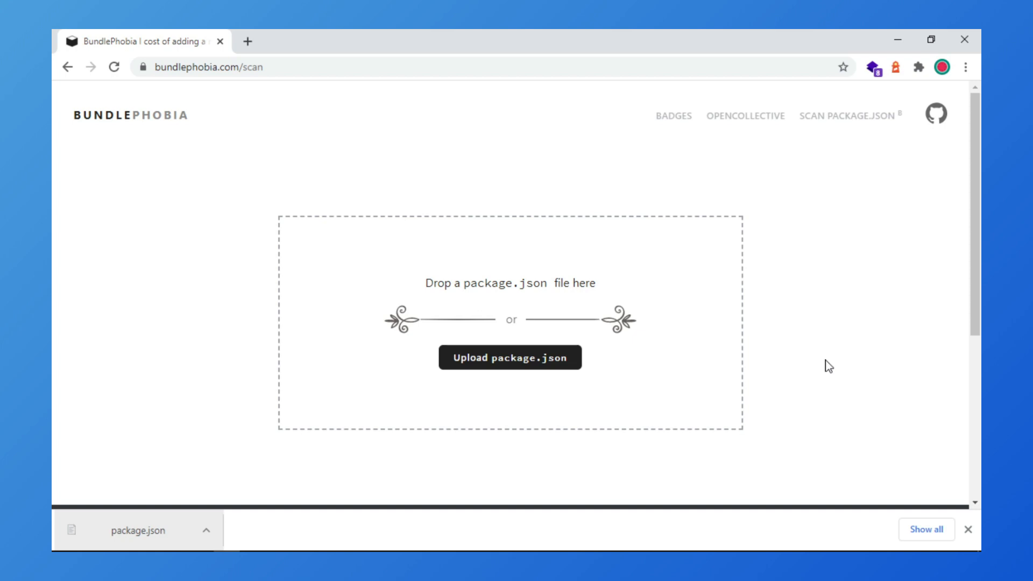
pyautogui.click(509, 357)
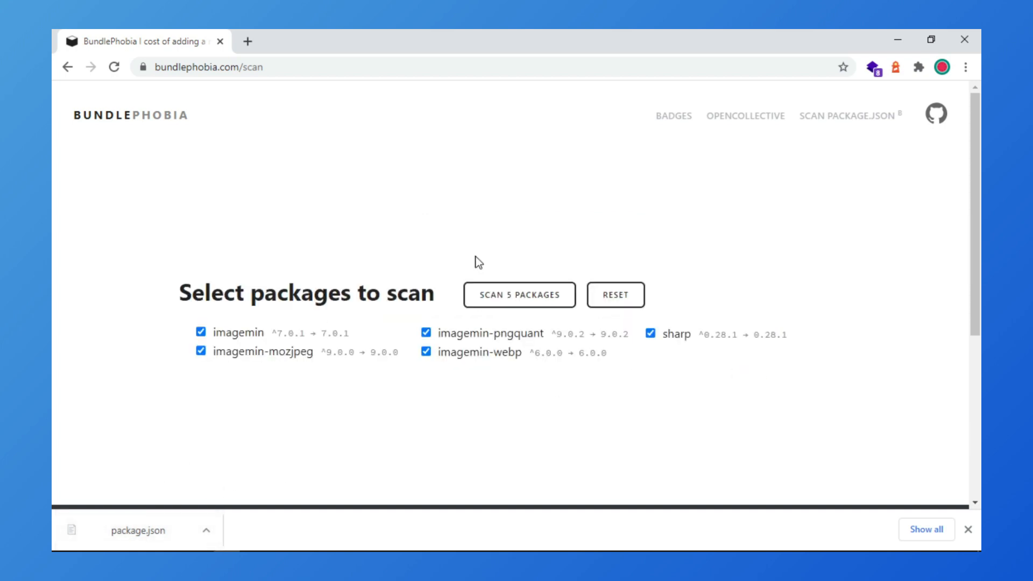
# Scan the five packages and review the results table totaling 441.2 kB minified, 134.6 kB gzipped.
pyautogui.click(519, 295)
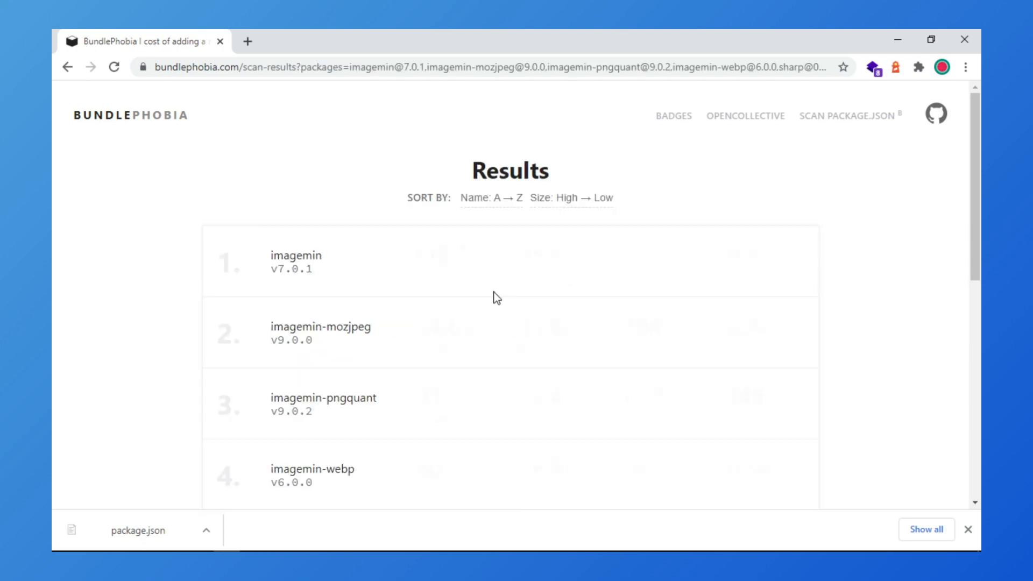
pyautogui.scroll(-3)
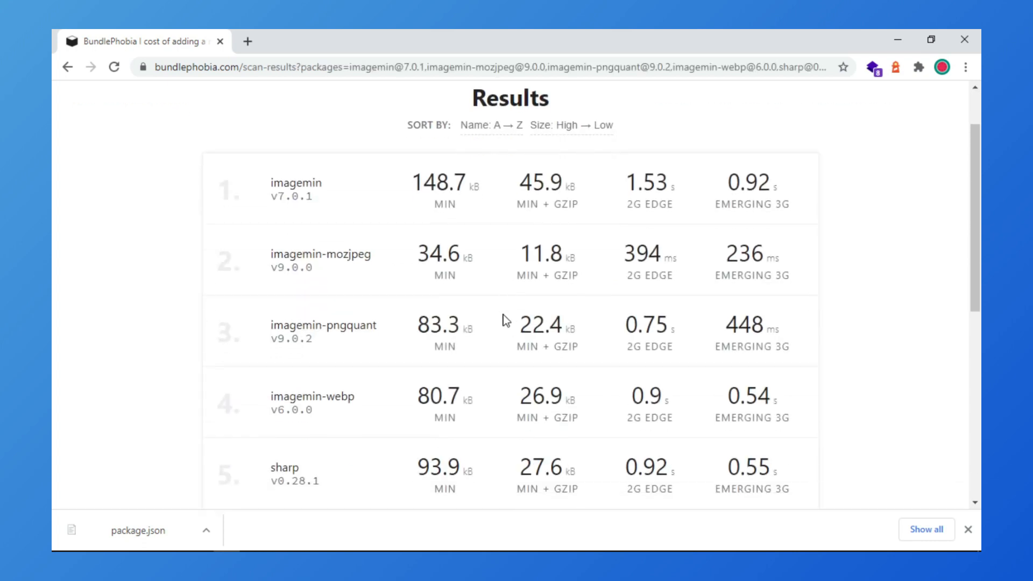
pyautogui.scroll(-3)
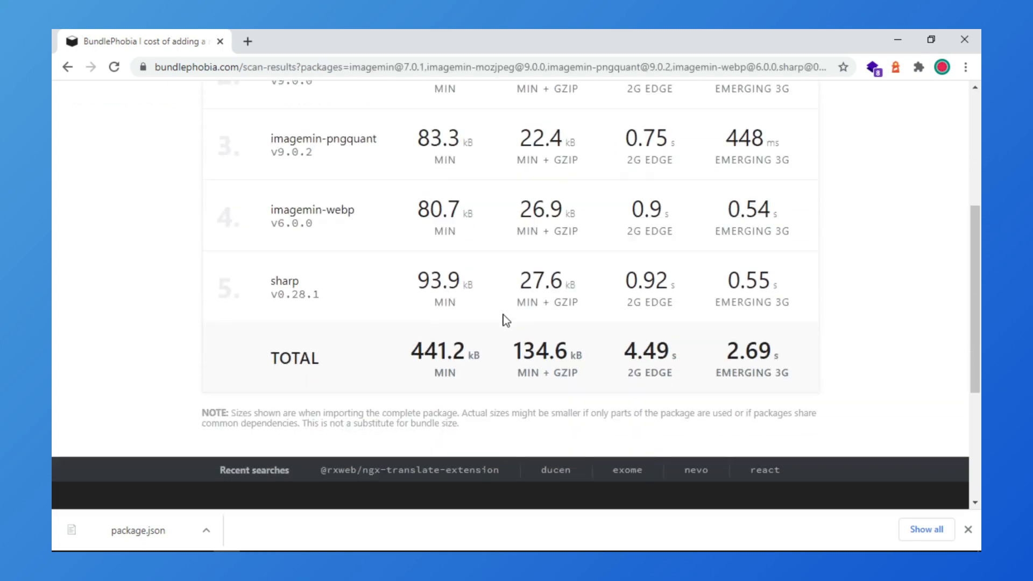
pyautogui.scroll(3)
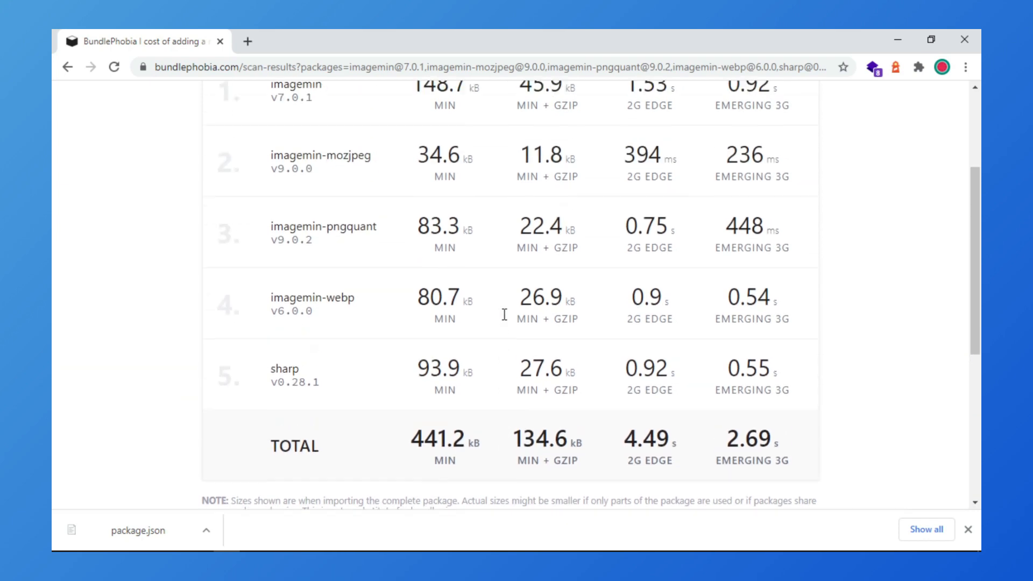
pyautogui.scroll(3)
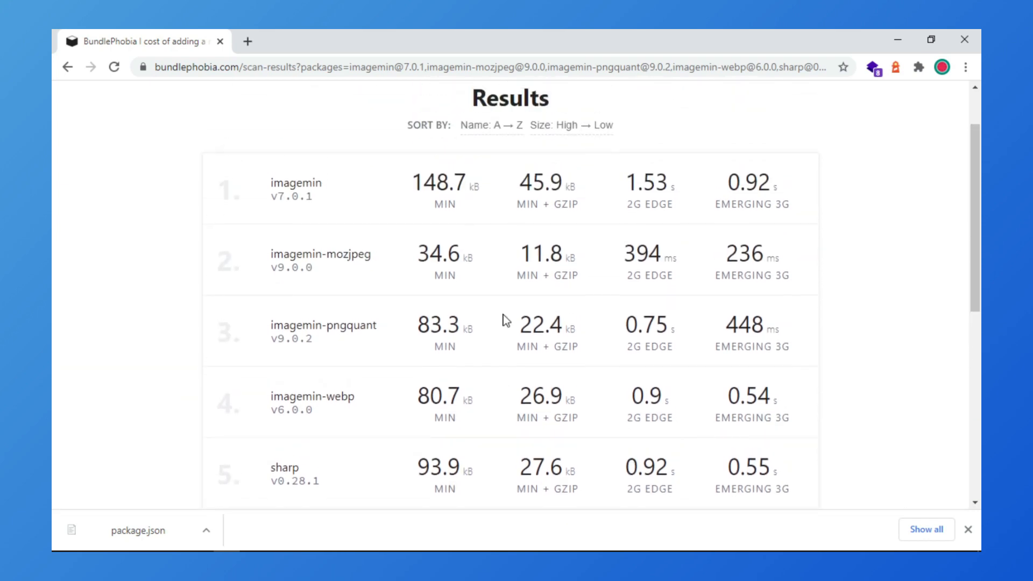